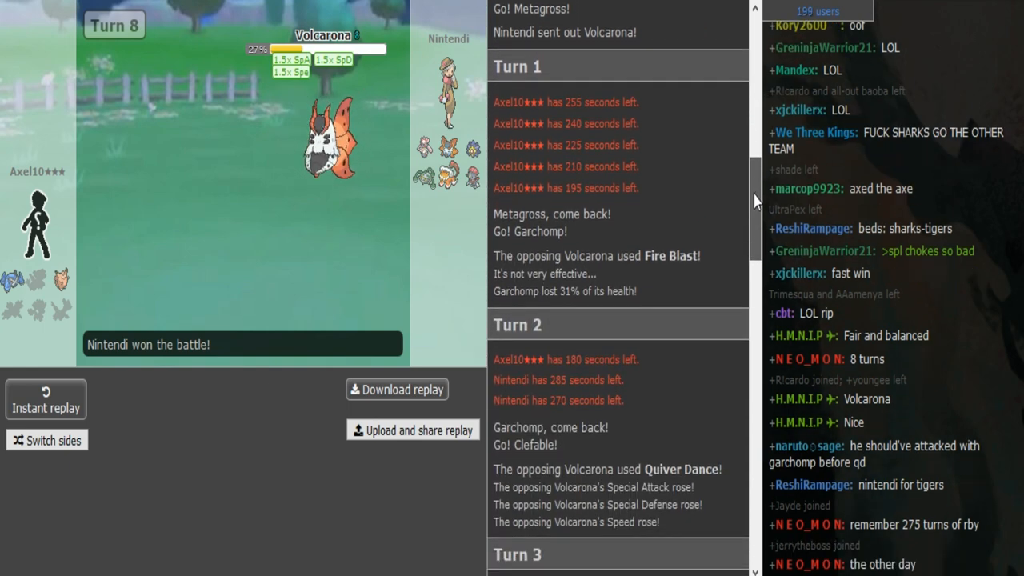
Restart the replay with Instant replay and step through Turns 1-4, including Keldeo's Turn 3 exchange
{"action": "scroll", "scroll_direction": "down", "scroll_amount": 3}
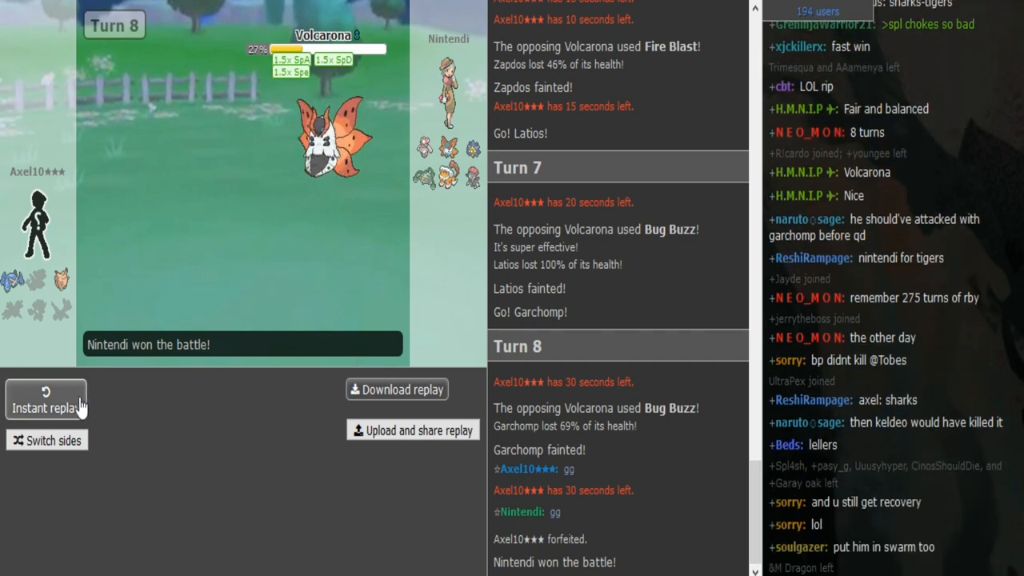
{"action": "left_click", "coordinate": [45, 399]}
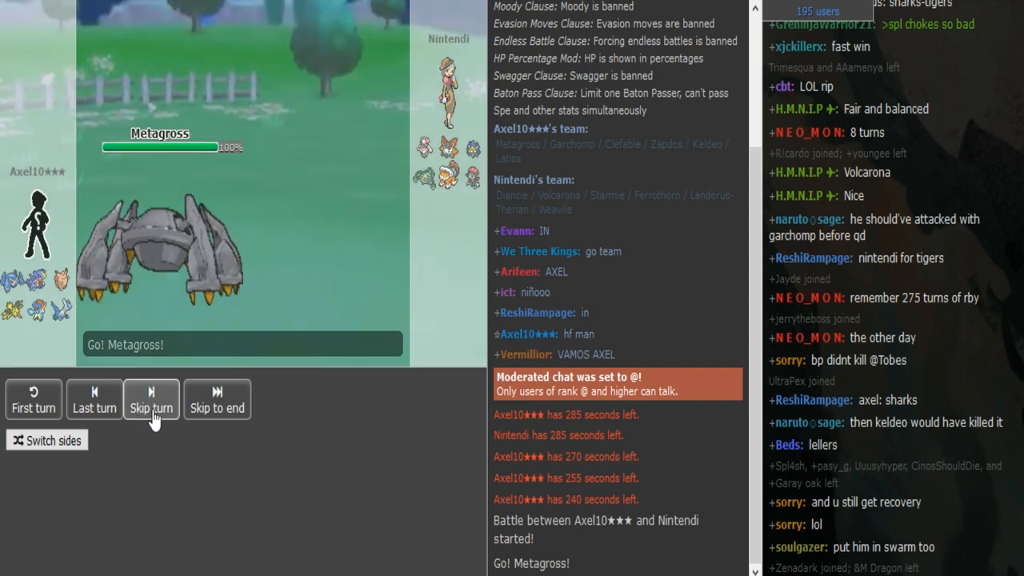
{"action": "left_click", "coordinate": [150, 400]}
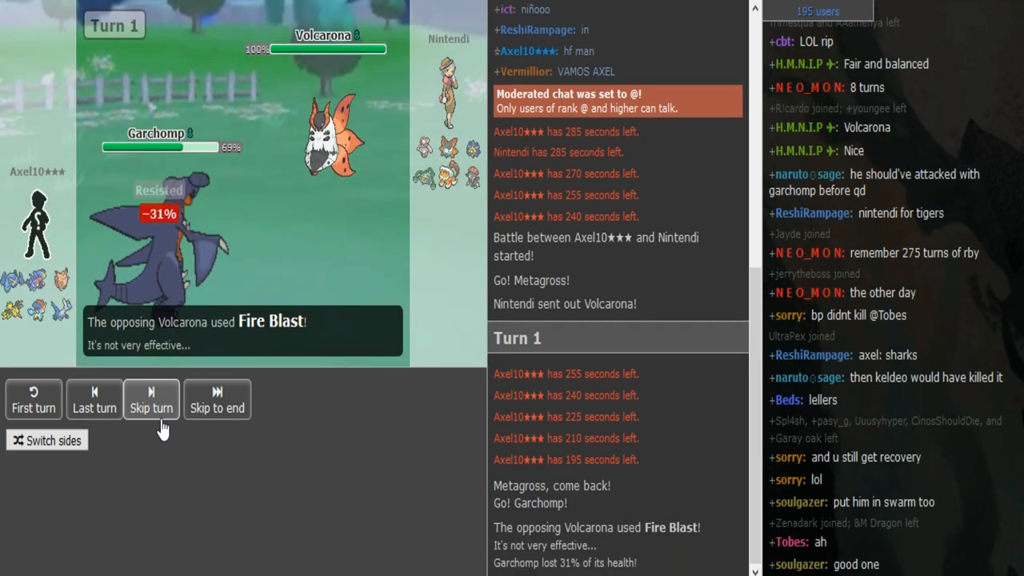
{"action": "left_click", "coordinate": [150, 400]}
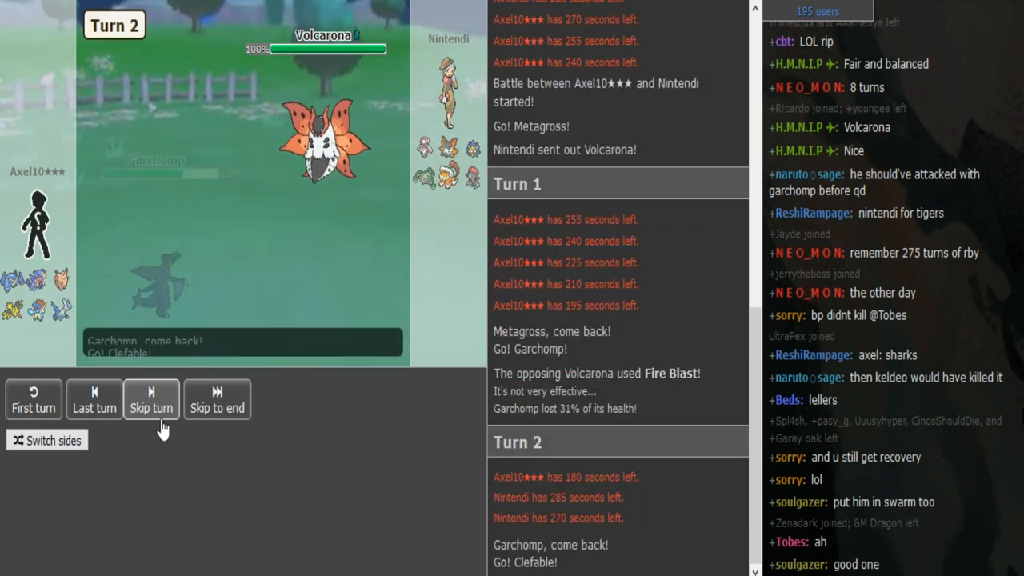
{"action": "left_click", "coordinate": [150, 398]}
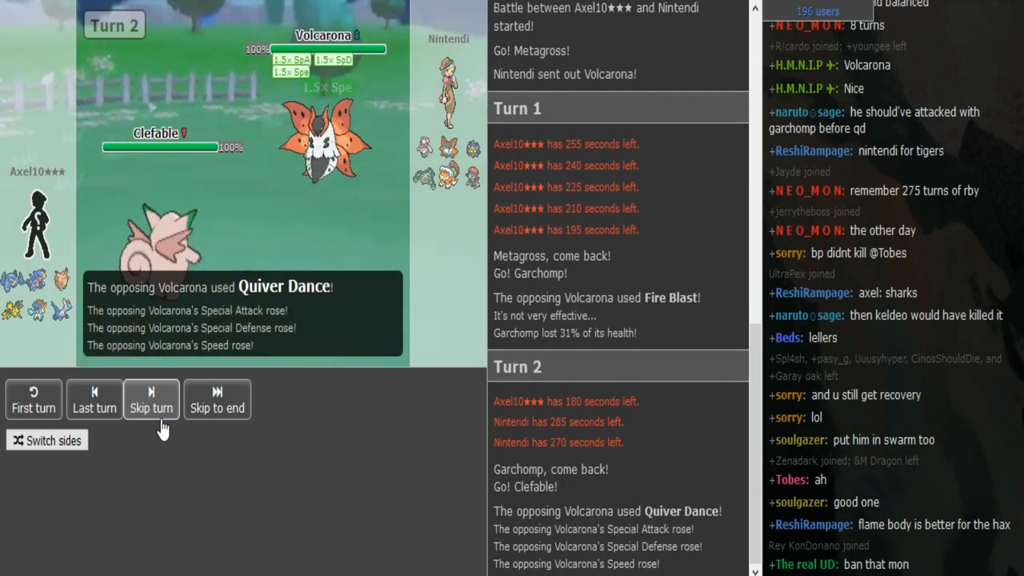
{"action": "left_click", "coordinate": [150, 400]}
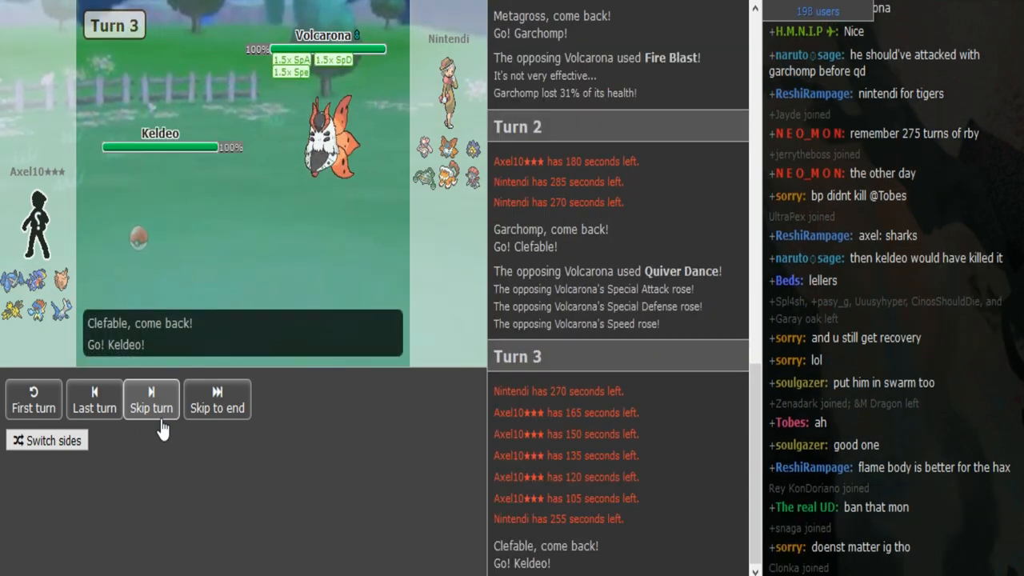
{"action": "left_click", "coordinate": [150, 400]}
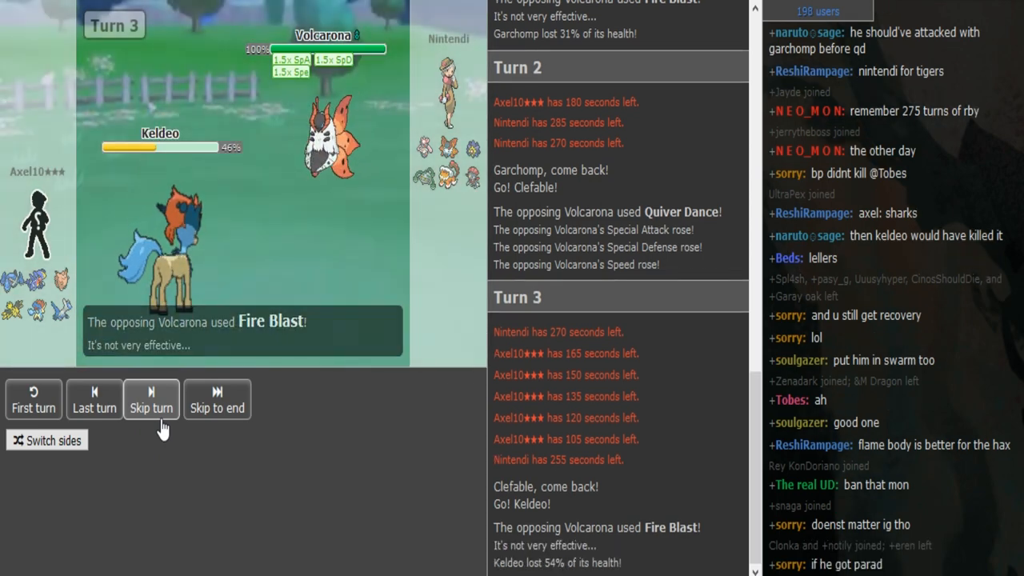
{"action": "left_click", "coordinate": [151, 400]}
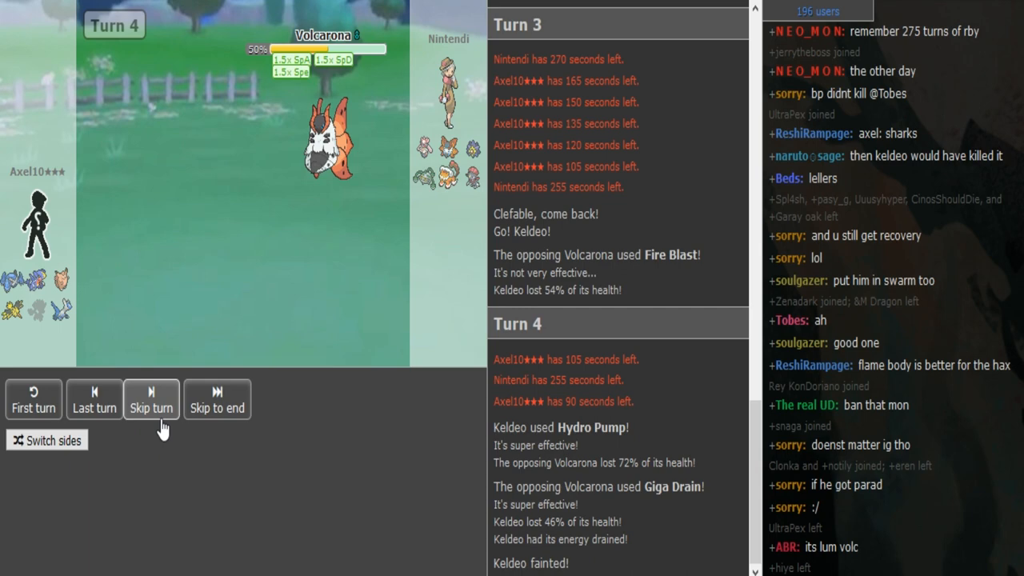
Continue through Turns 5-7: Zapdos replaces Keldeo, Volcarona's Bug Buzz drops Latios, Garchomp comes in
{"action": "left_click", "coordinate": [151, 400]}
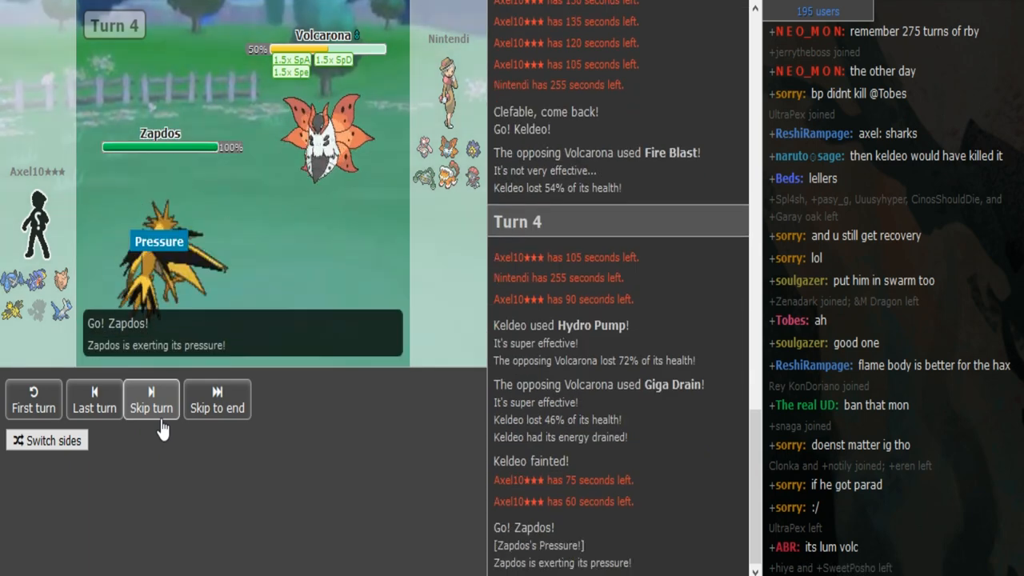
{"action": "left_click", "coordinate": [151, 400]}
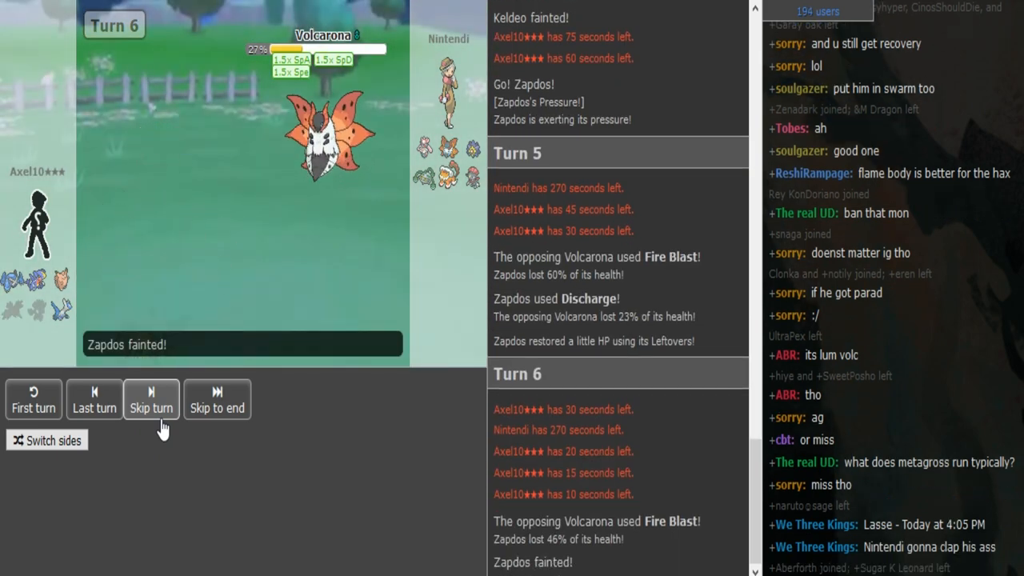
{"action": "left_click", "coordinate": [151, 400]}
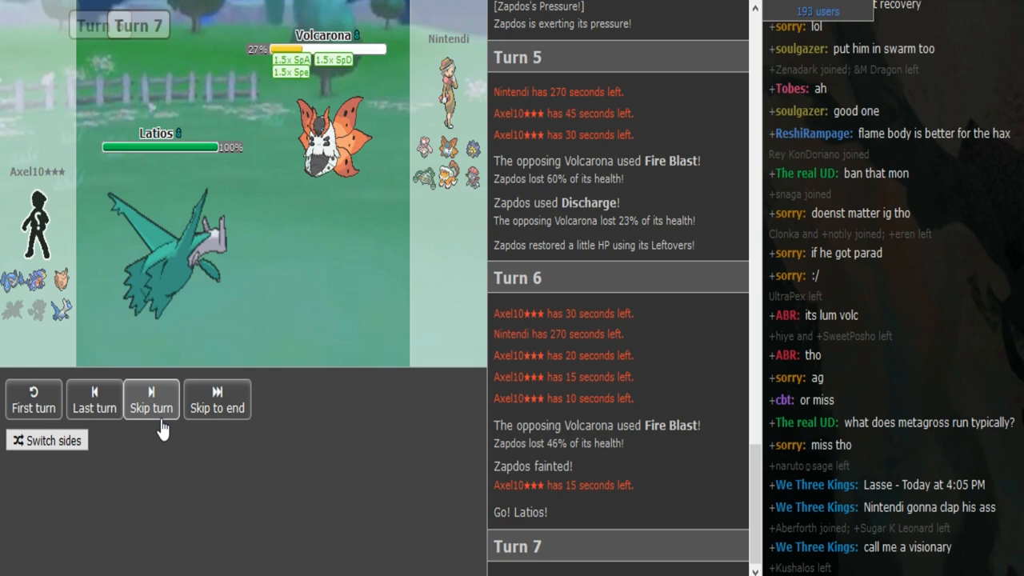
{"action": "left_click", "coordinate": [150, 399]}
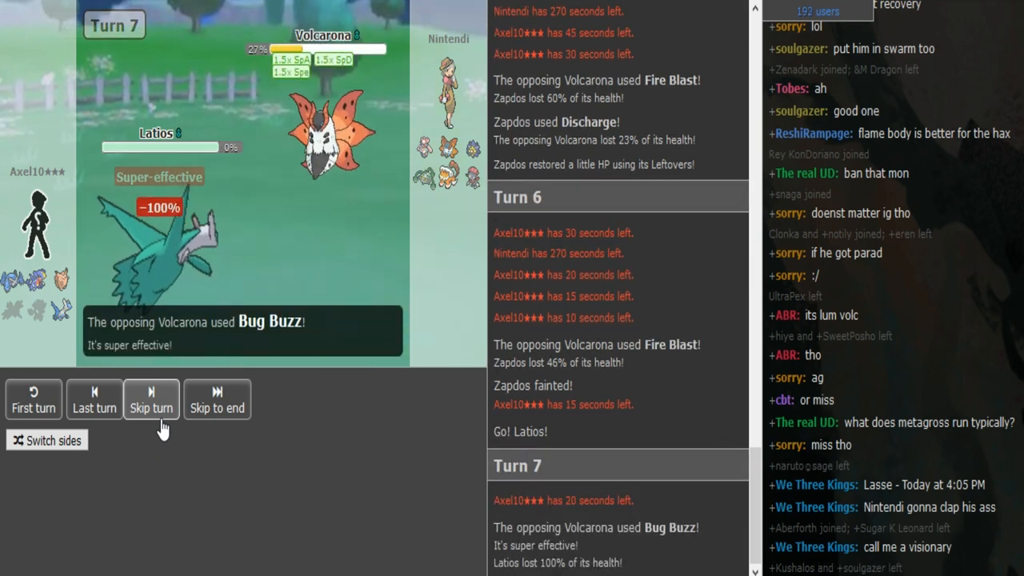
{"action": "left_click", "coordinate": [151, 401]}
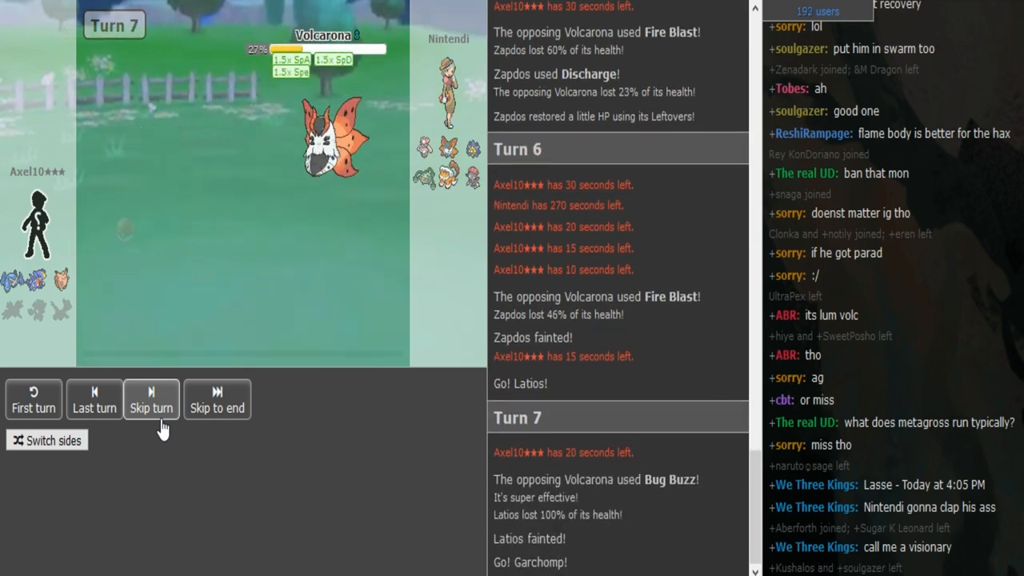
{"action": "left_click", "coordinate": [150, 398]}
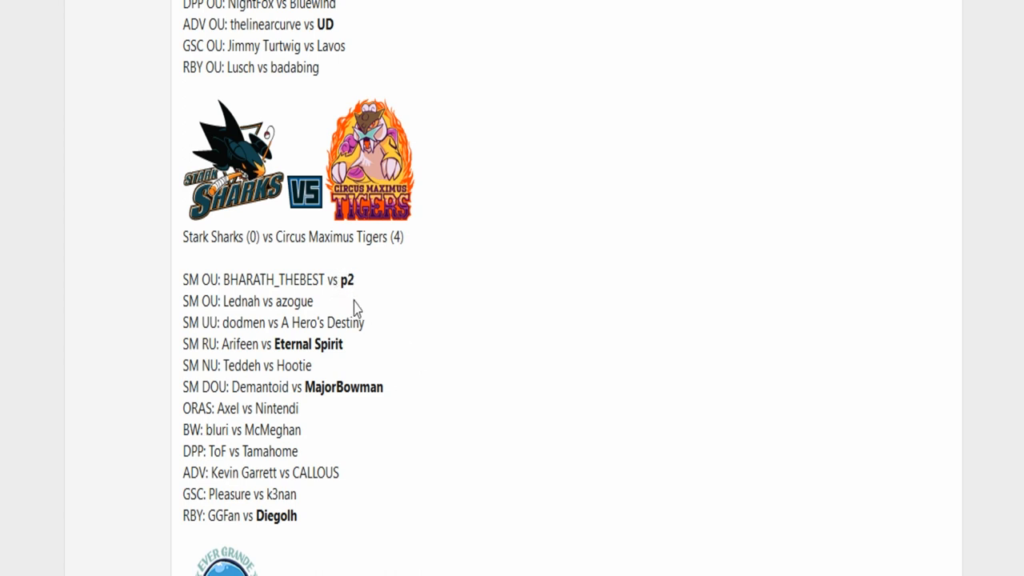
{"action": "mouse_move", "coordinate": [235, 378]}
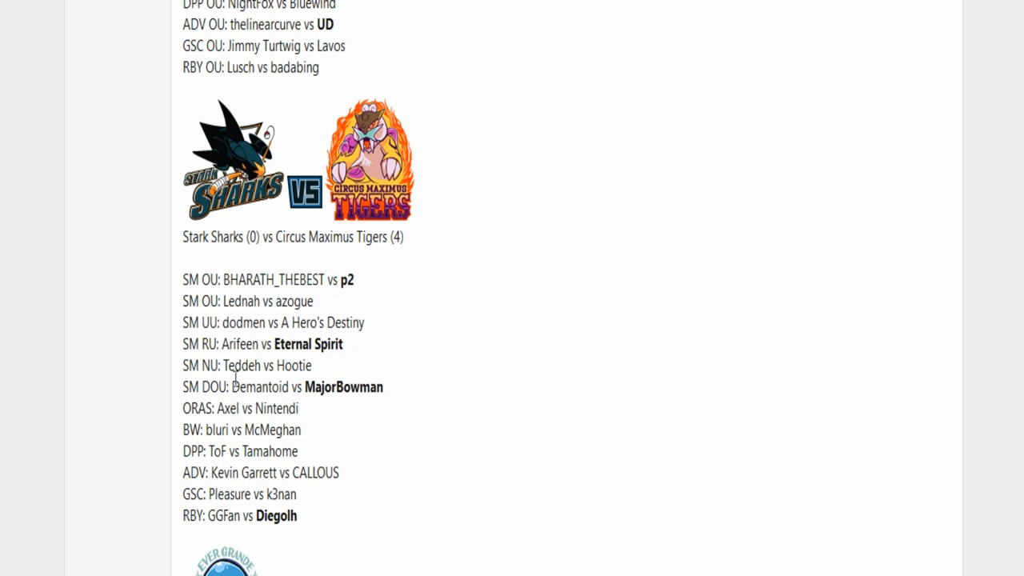
Select the 'ORAS: Axel vs Nintendi' line in the Stark Sharks vs Circus Maximus Tigers match list
{"action": "left_click_drag", "start_coordinate": [240, 408], "coordinate": [303, 408]}
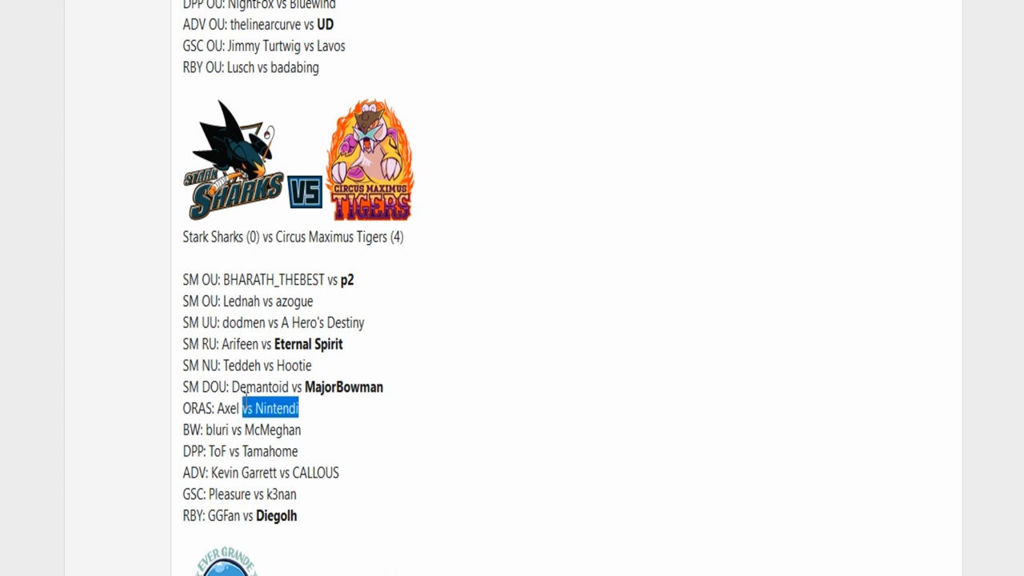
{"action": "triple_click", "coordinate": [240, 408]}
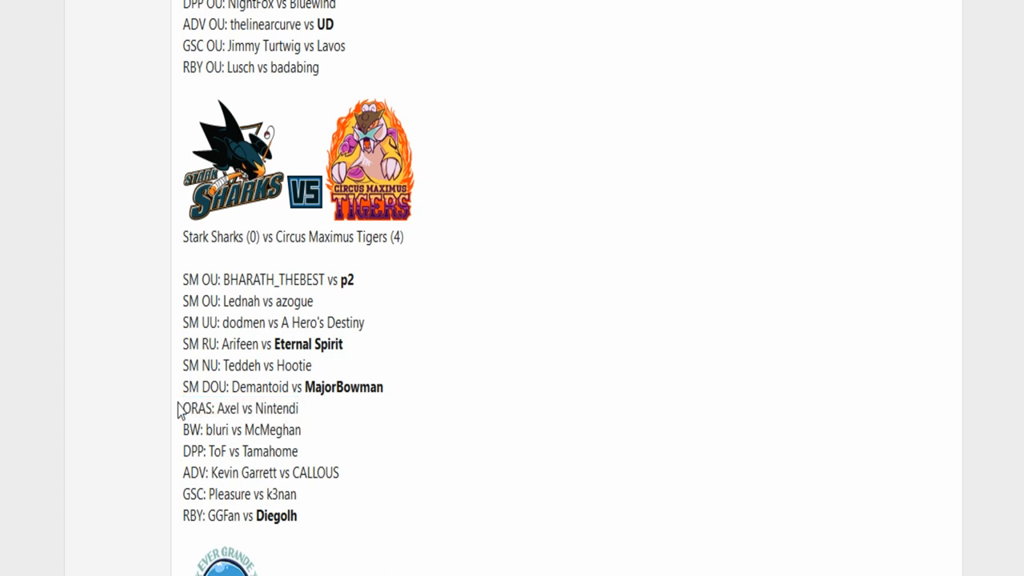
{"action": "left_click_drag", "start_coordinate": [240, 408], "coordinate": [303, 429]}
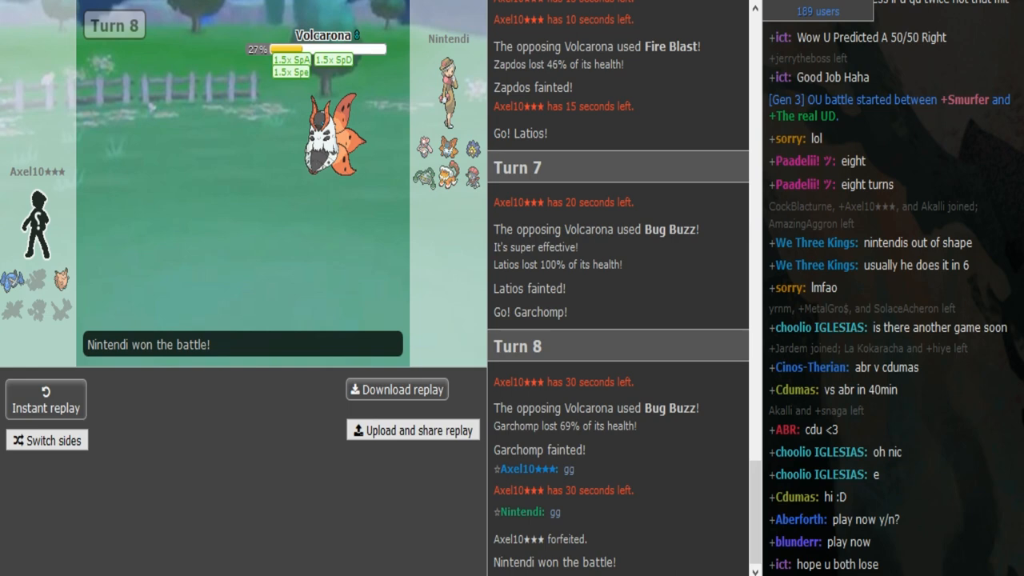
Scroll the battle log back down to Turn 8, where Axel forfeited and Nintendi won
{"action": "scroll", "scroll_direction": "down", "scroll_amount": 3}
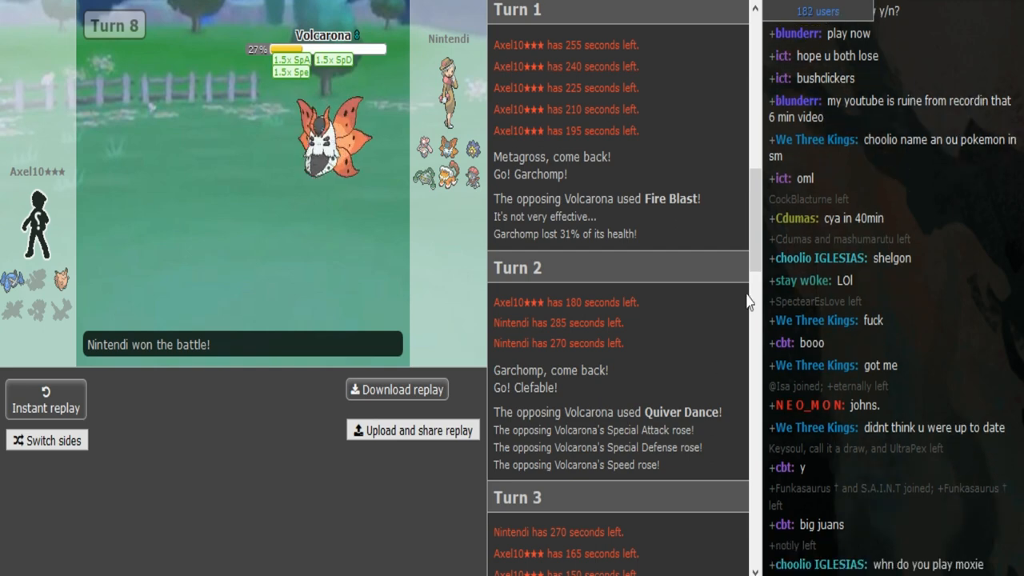
{"action": "scroll", "scroll_direction": "down", "scroll_amount": 3}
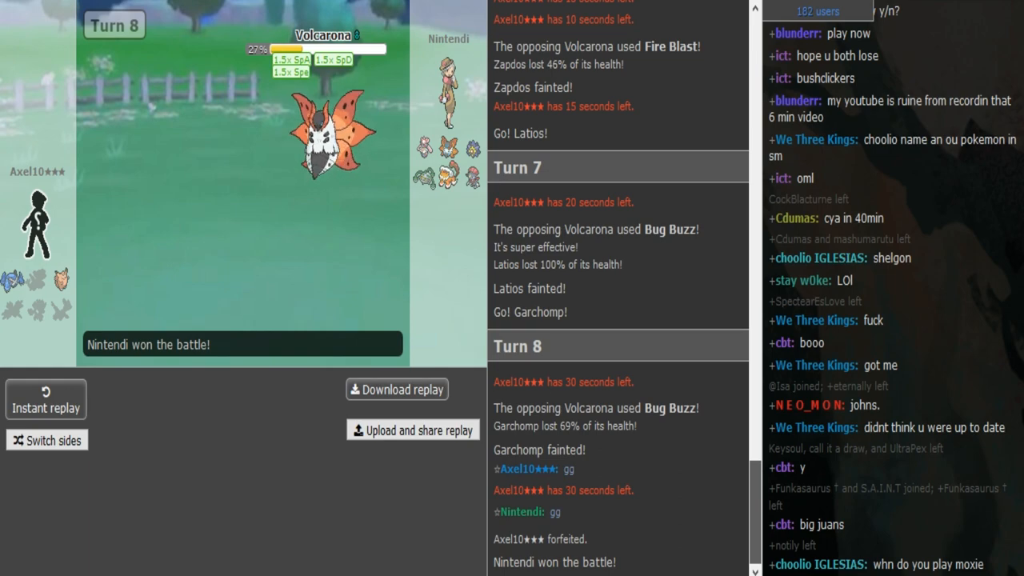